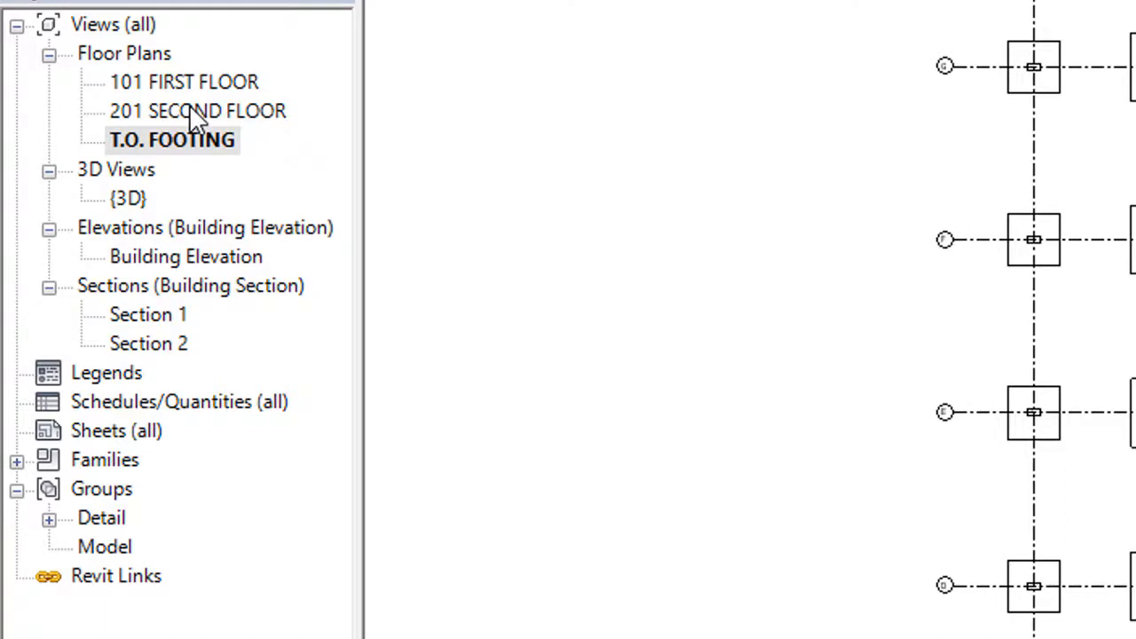
mouse_move(222, 142)
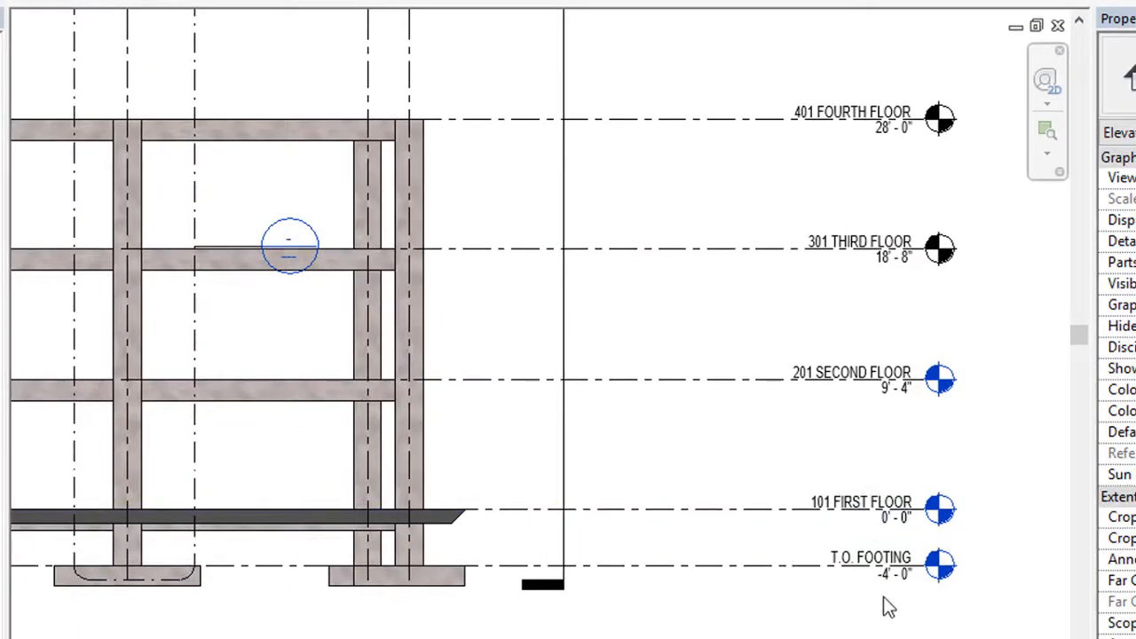
mouse_move(888, 581)
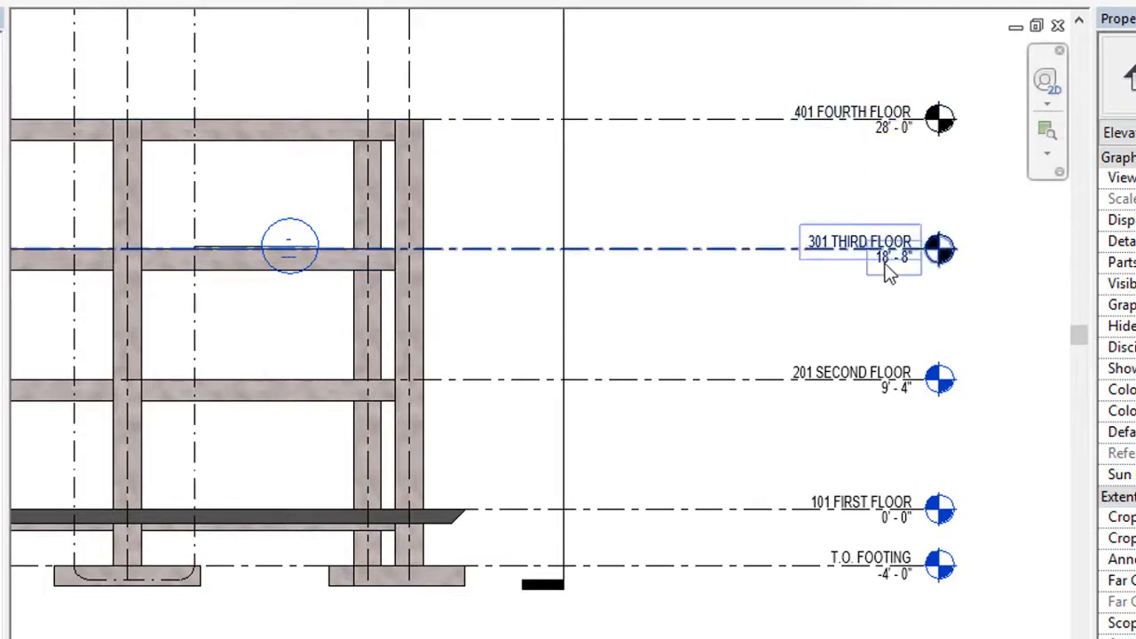
mouse_move(888, 271)
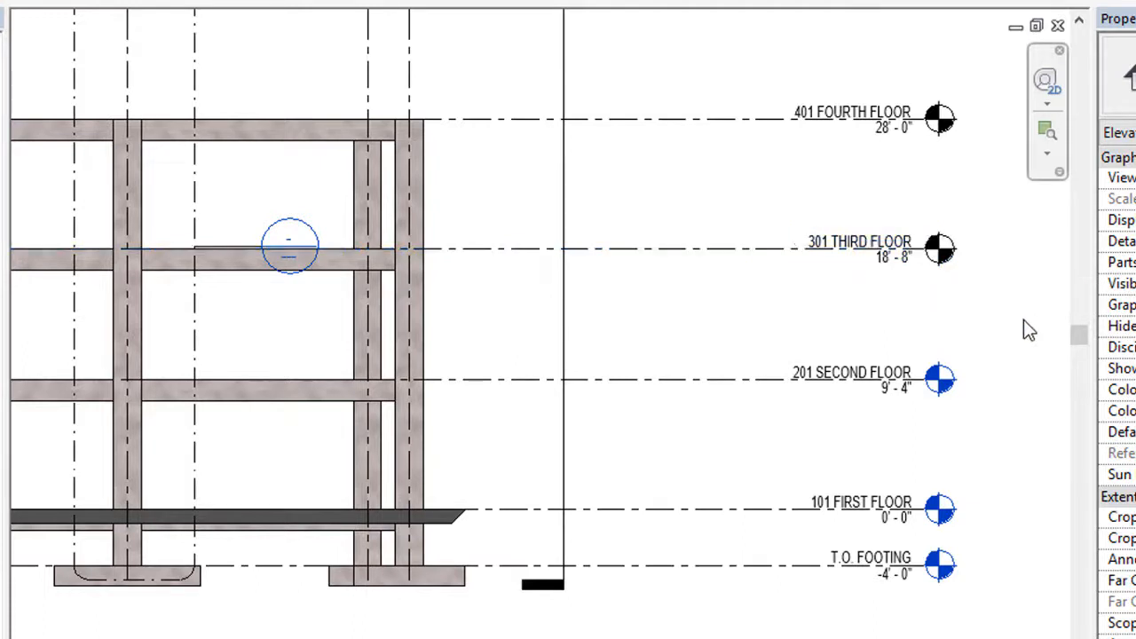
mouse_move(1009, 322)
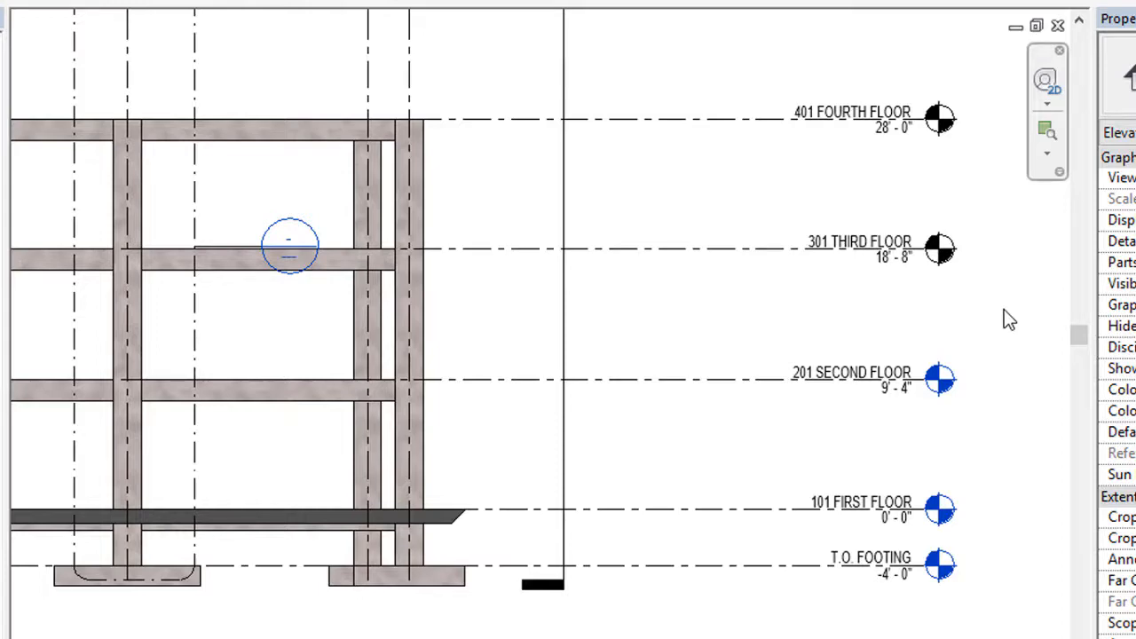
Start a new Floor Plan from View > Plan Views, offering 301 Third and 401 Fourth Floor.
left_click(515, 79)
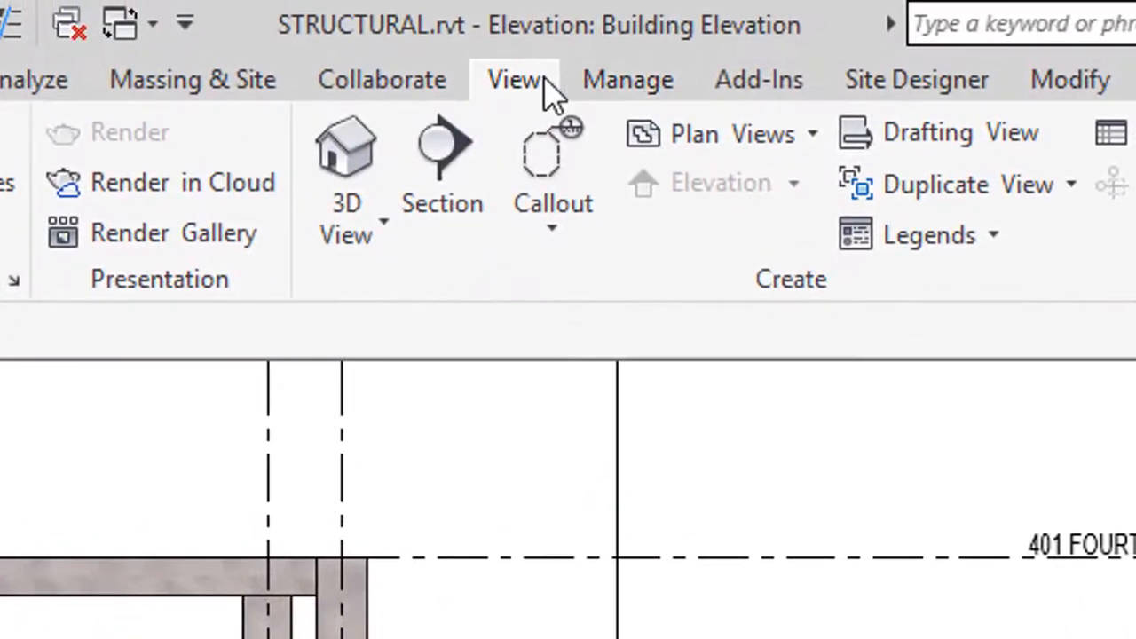
mouse_move(533, 98)
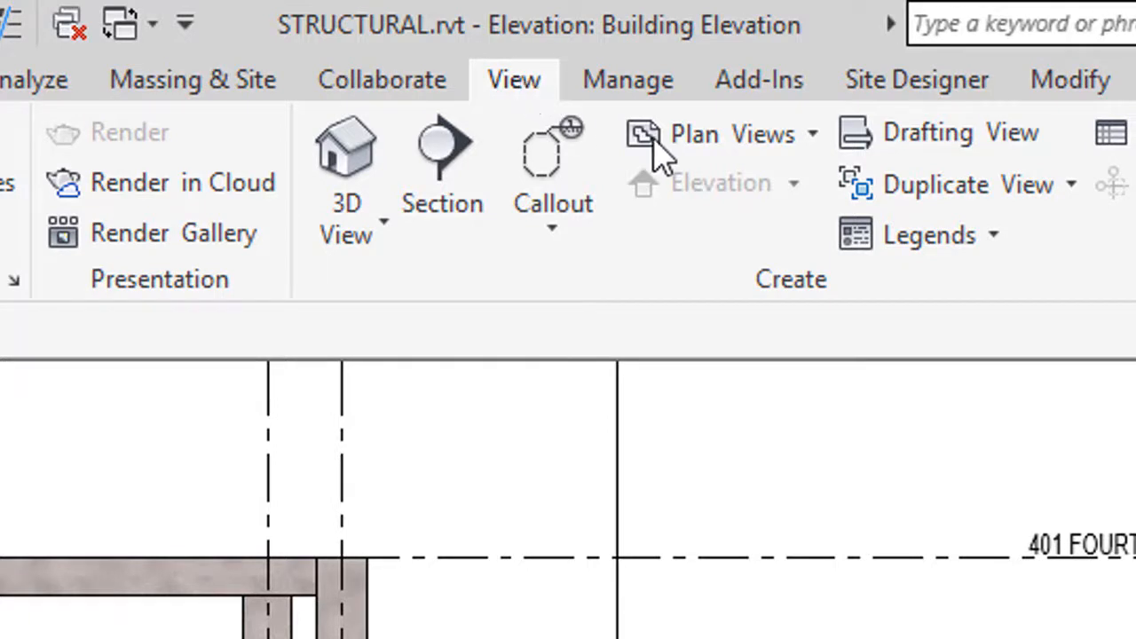
mouse_move(795, 193)
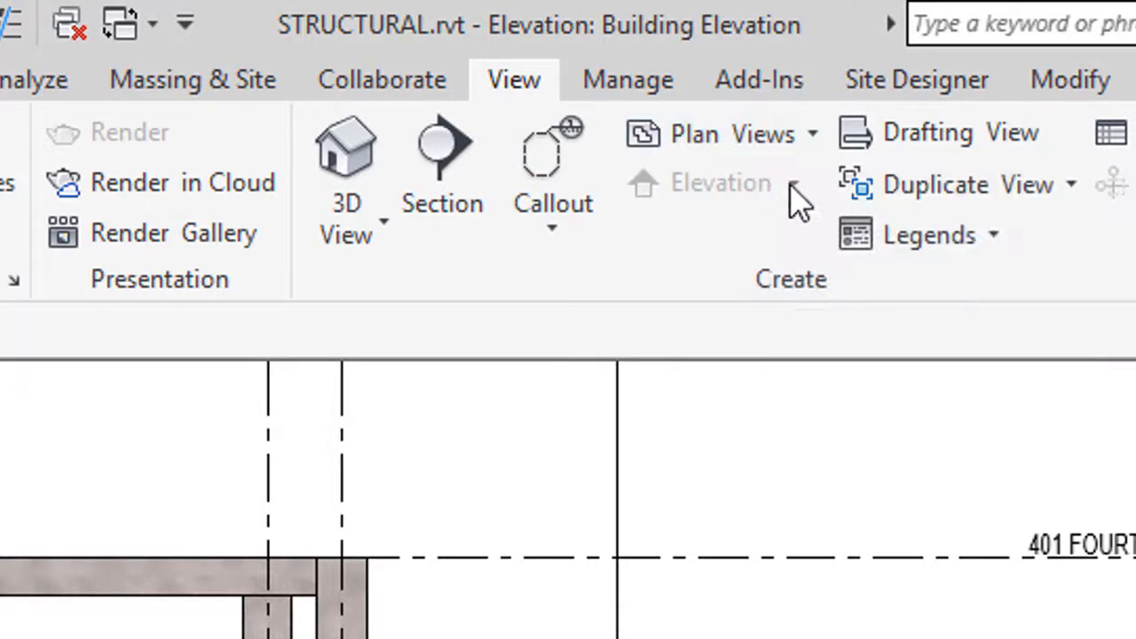
left_click(721, 133)
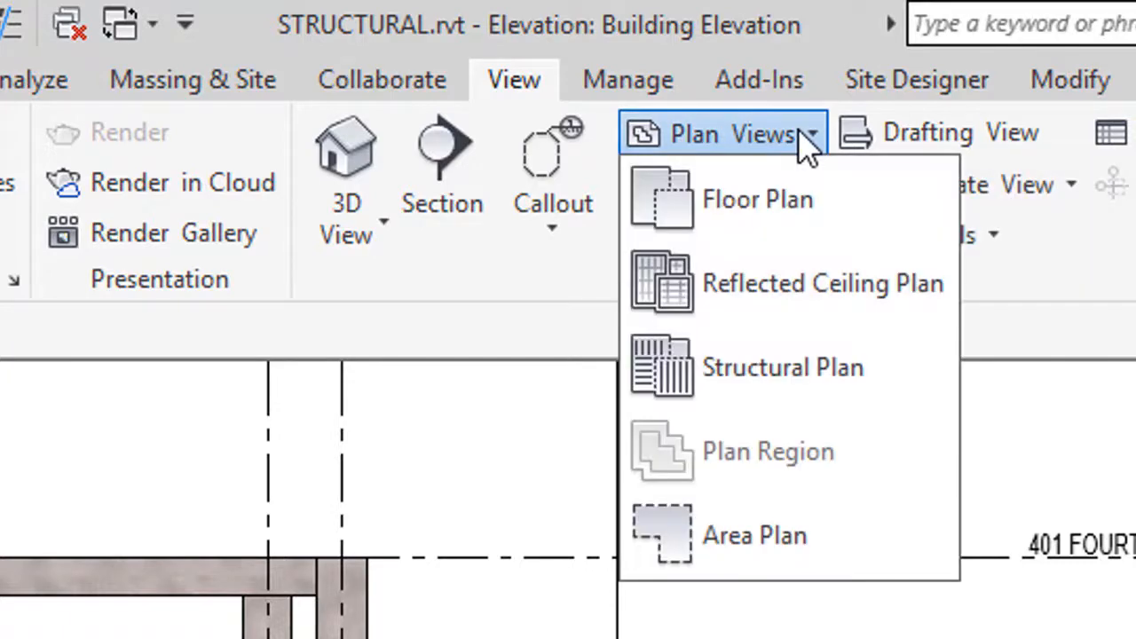
mouse_move(758, 198)
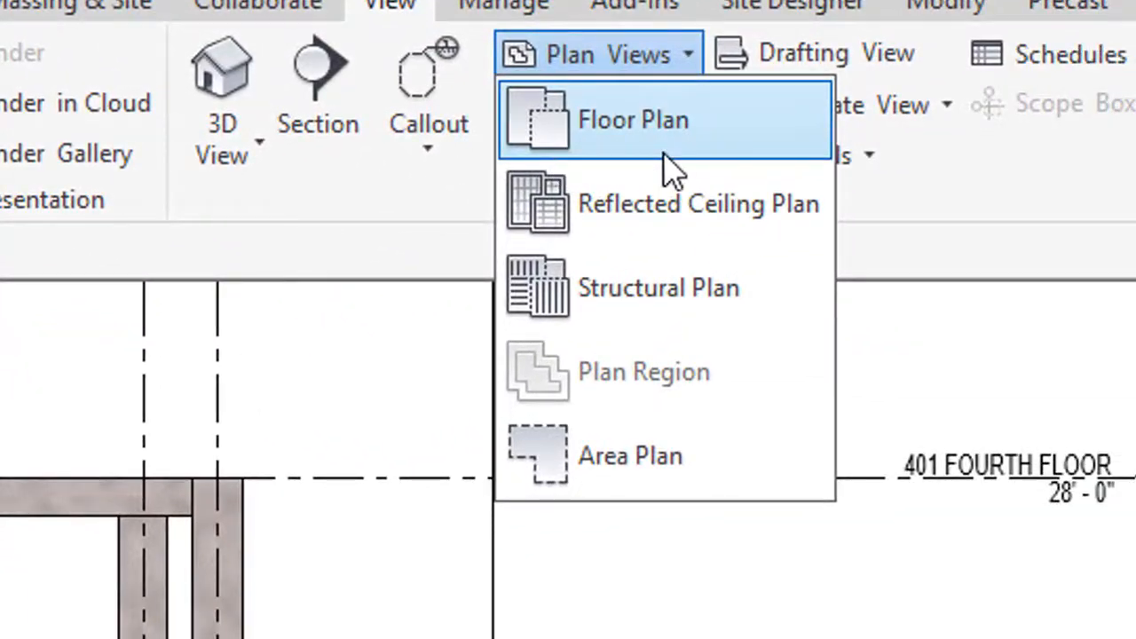
left_click(633, 120)
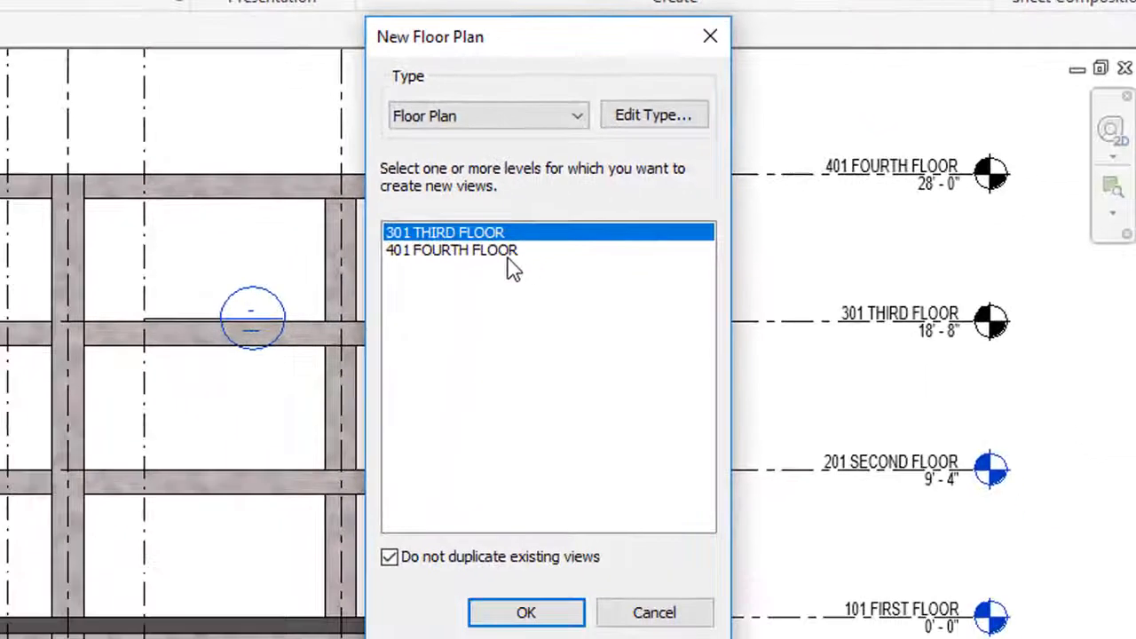
mouse_move(475, 259)
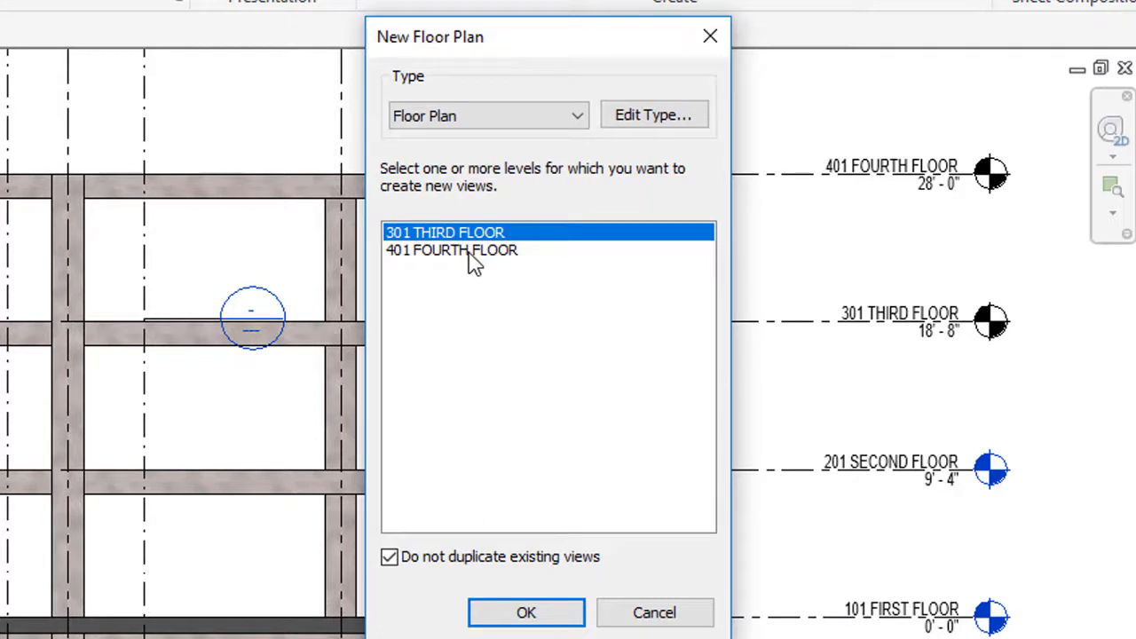
Select 301 THIRD FLOOR and 401 FOURTH FLOOR and create their floor plans.
left_click(452, 250)
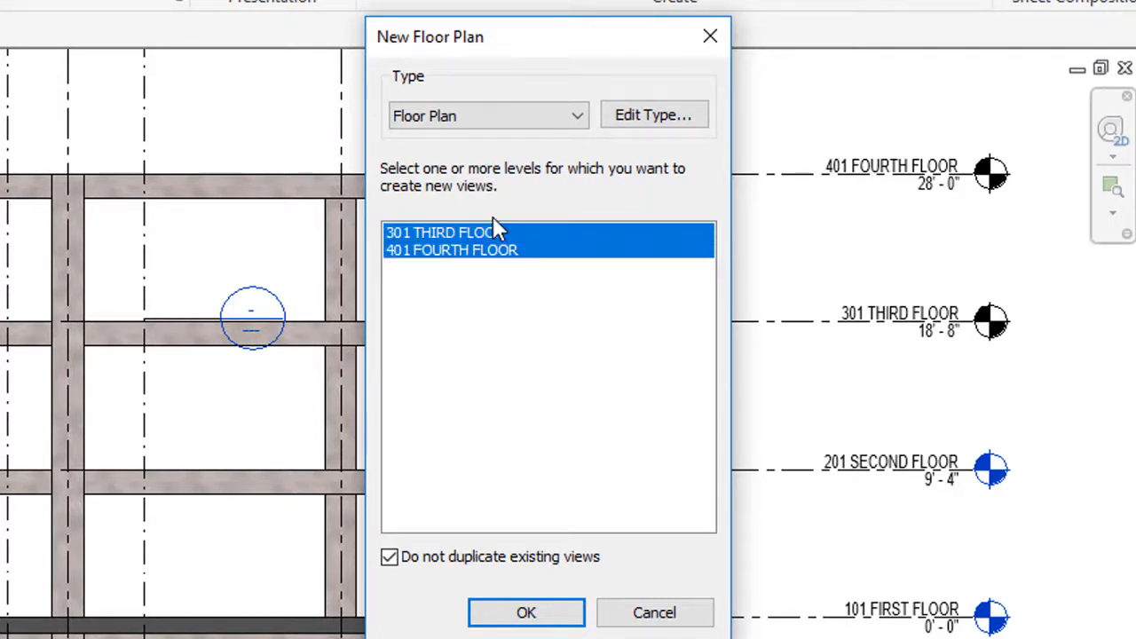
left_click(526, 613)
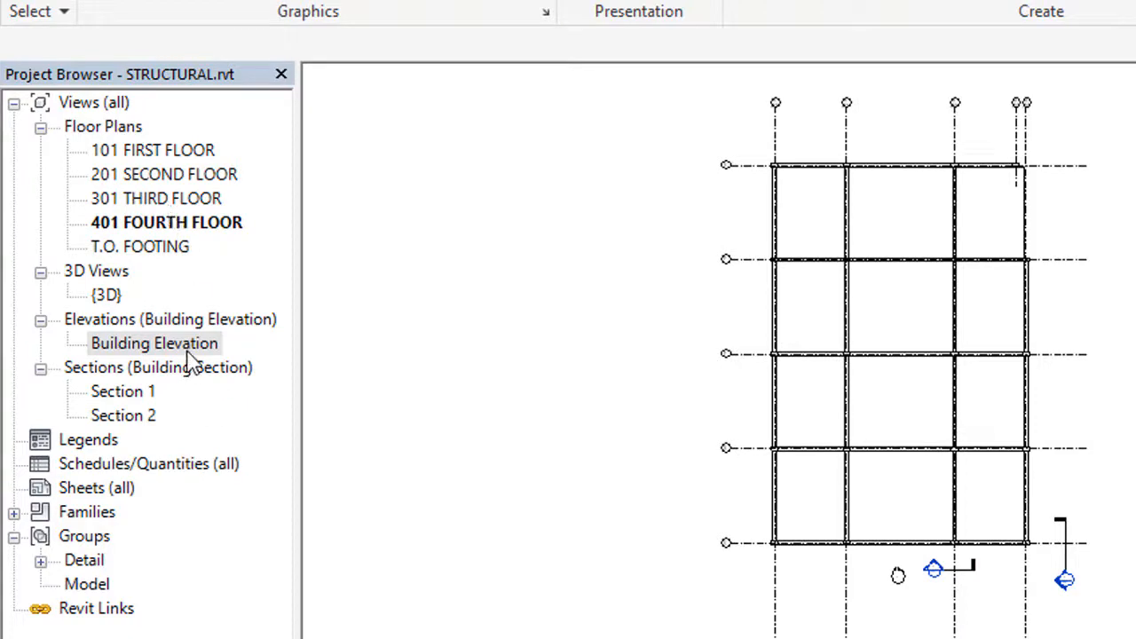
View the Building Elevation and T.O. FOOTING plan, then open the 401 FOURTH FLOOR plan.
double_click(154, 343)
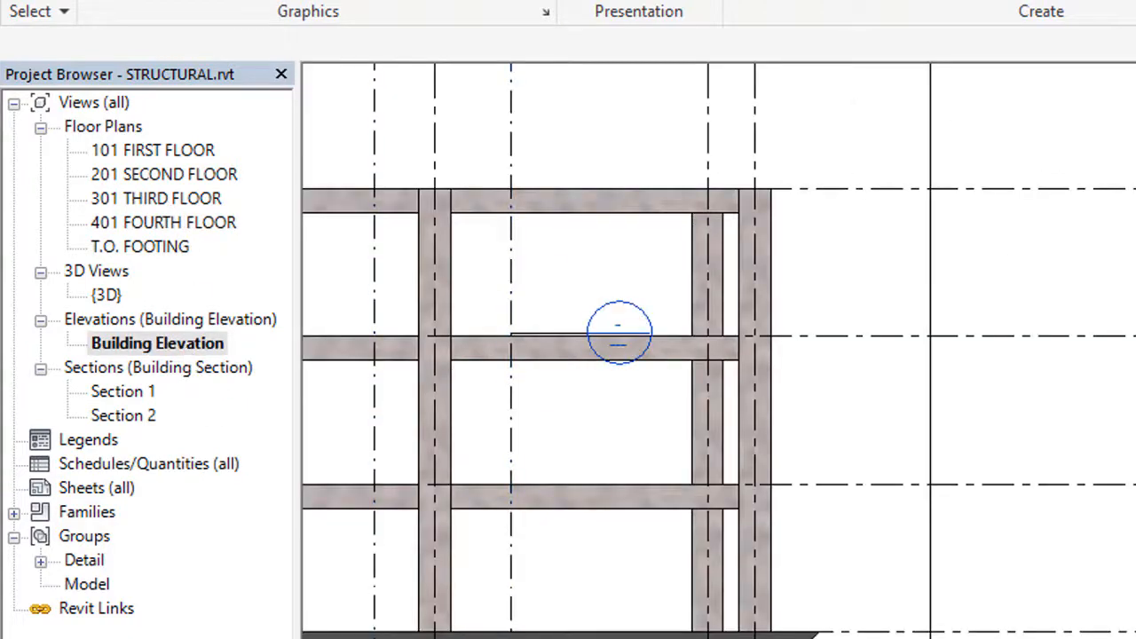
mouse_move(327, 256)
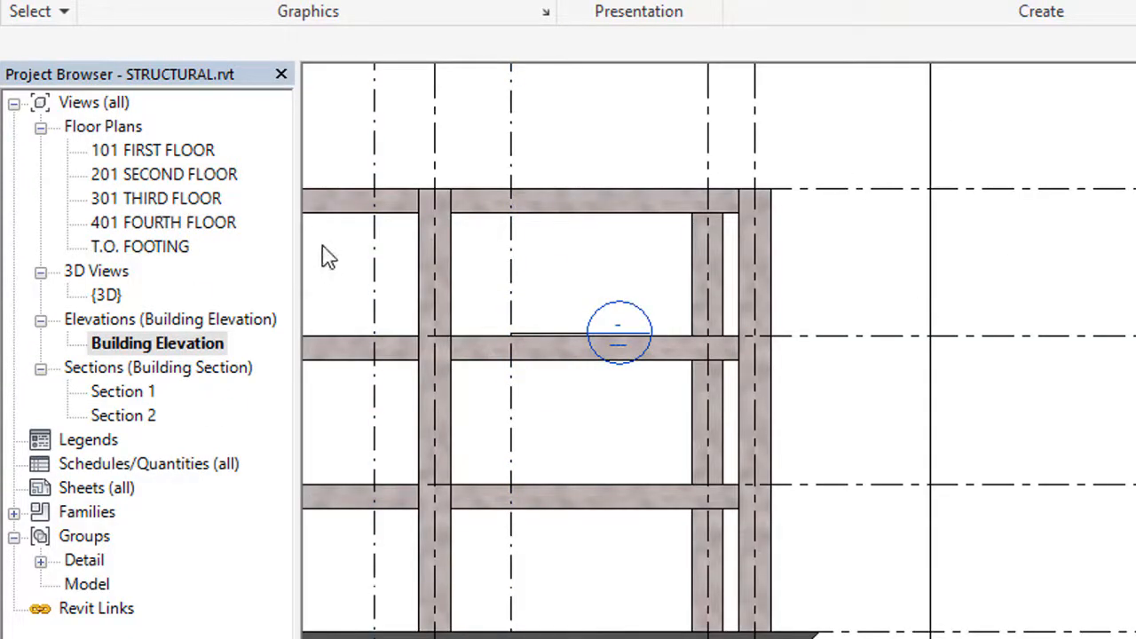
mouse_move(204, 178)
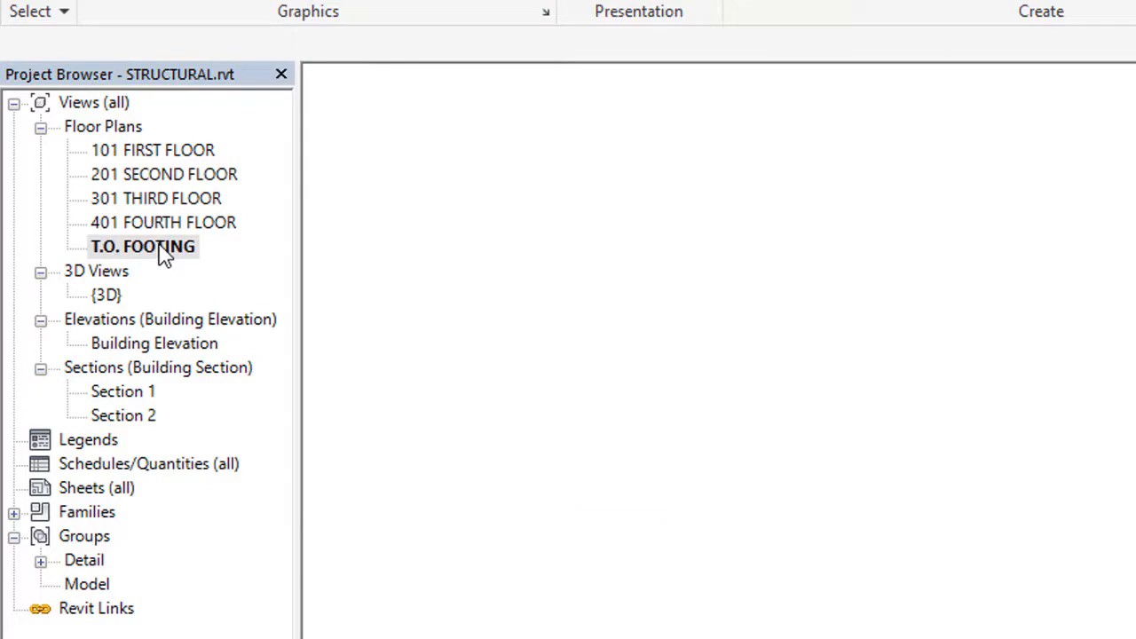
double_click(142, 246)
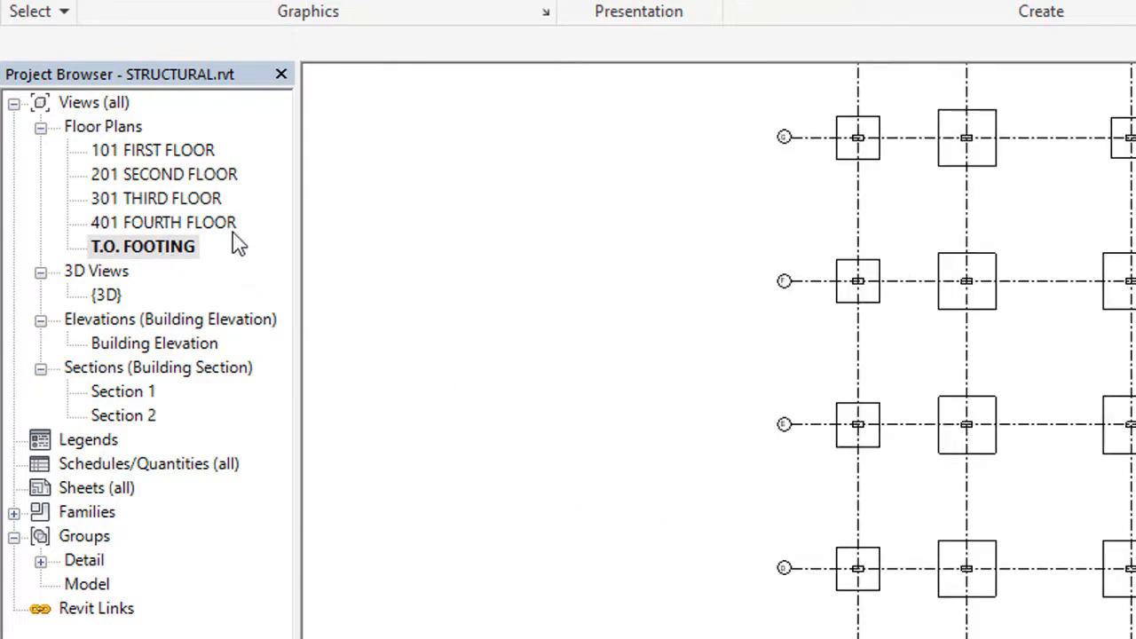
double_click(166, 222)
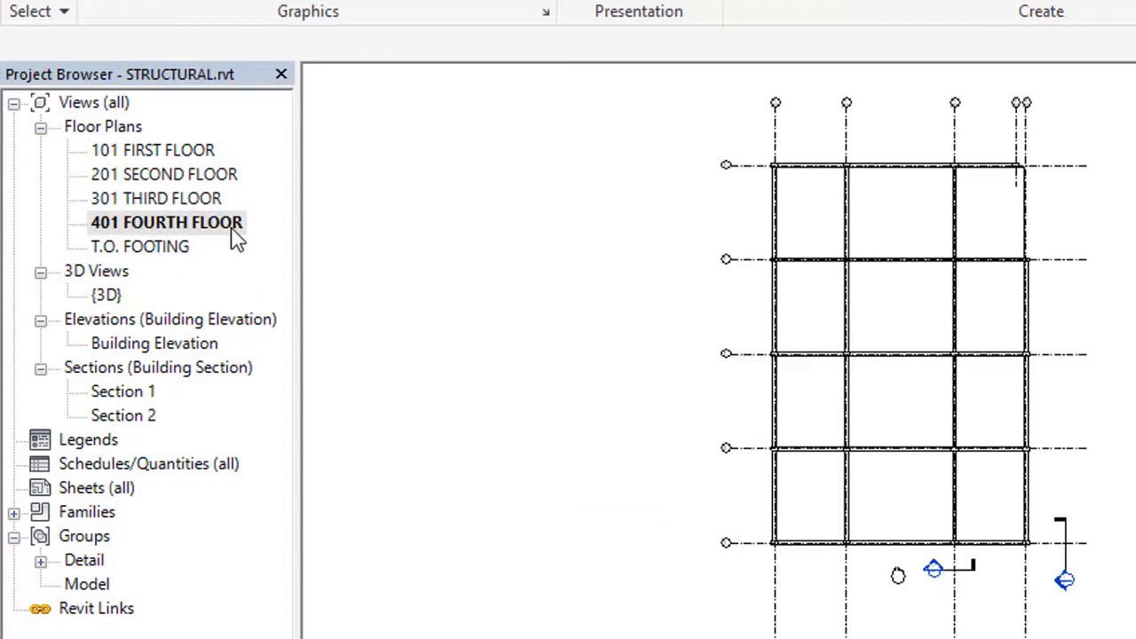
mouse_move(89, 135)
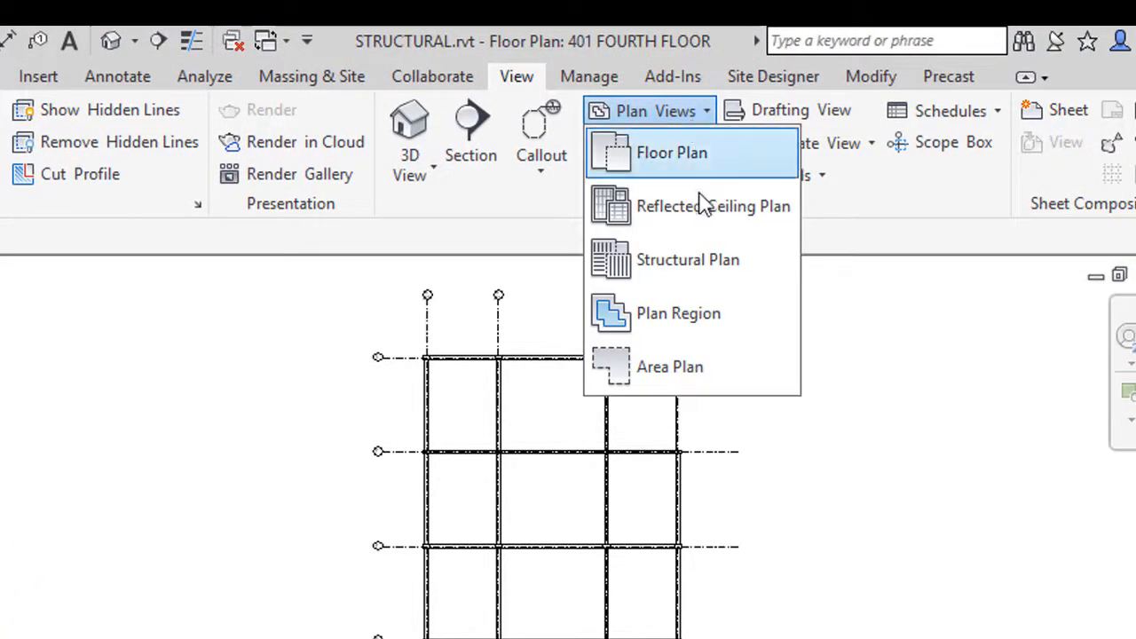
mouse_move(688, 259)
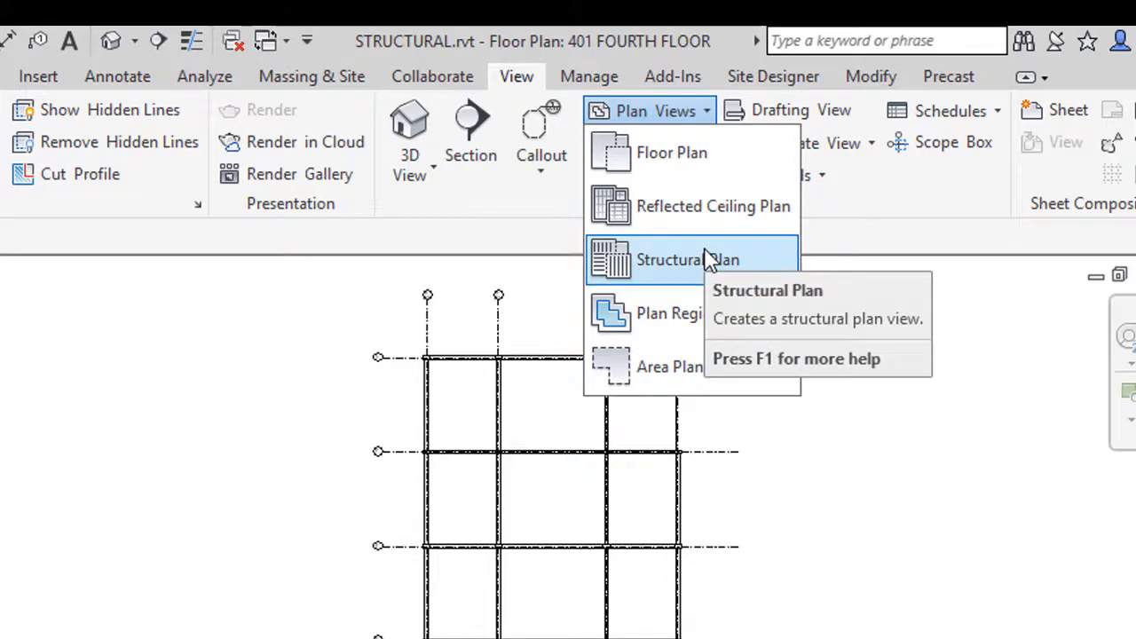
Choose Structural Plan from Plan Views to list all five levels for new plans.
left_click(688, 260)
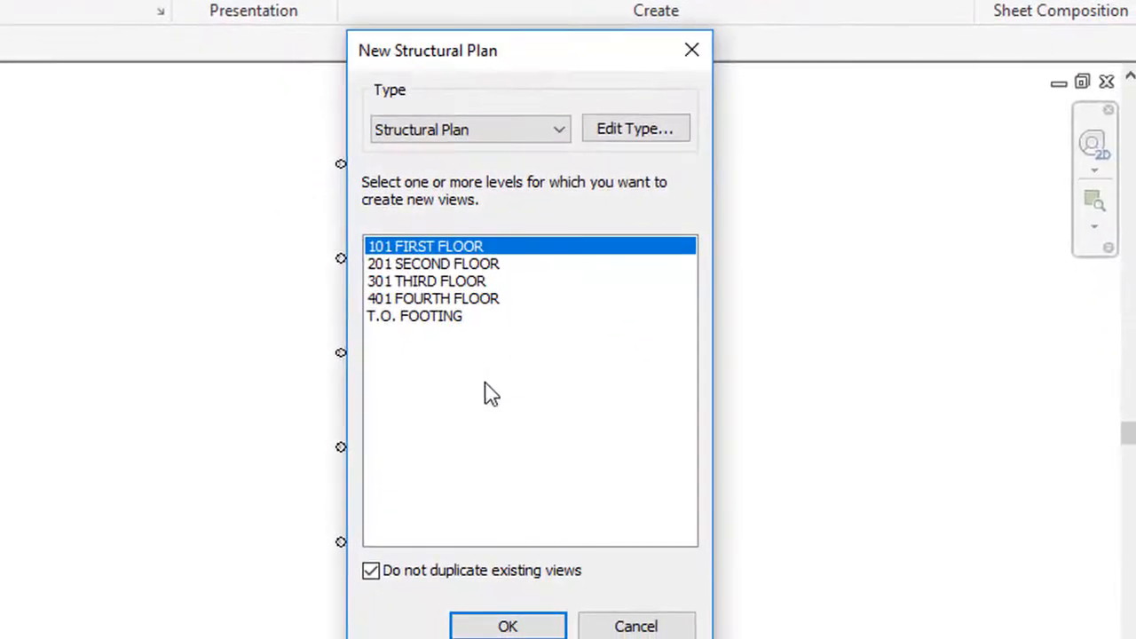
mouse_move(422, 332)
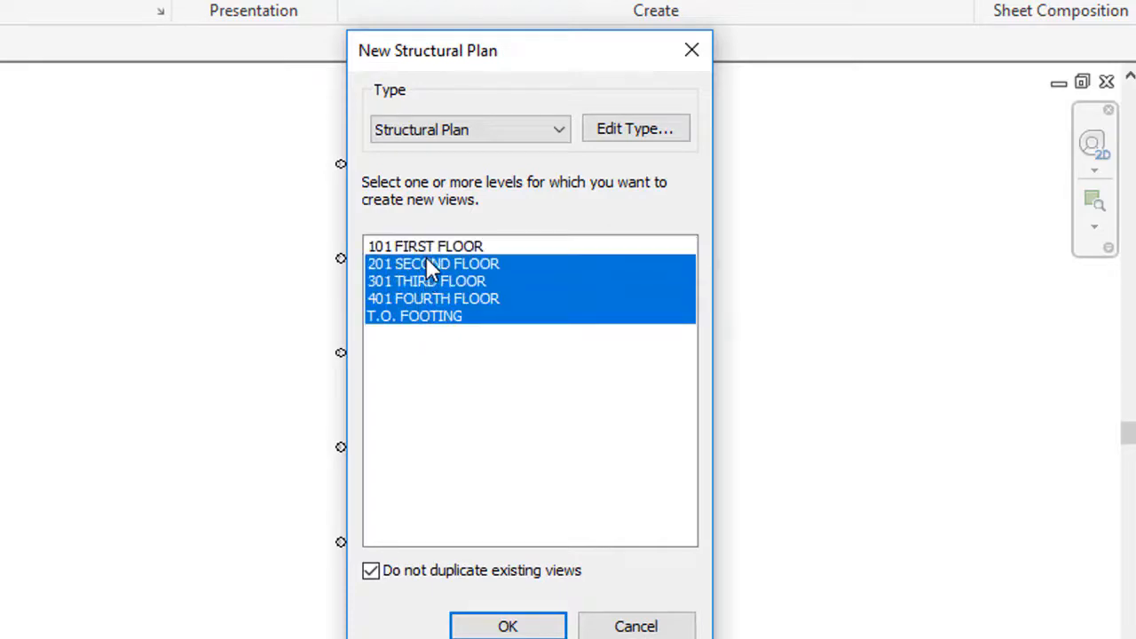
Confirm new structural plans for all five levels, 101 First Floor through T.O. Footing.
left_click(508, 626)
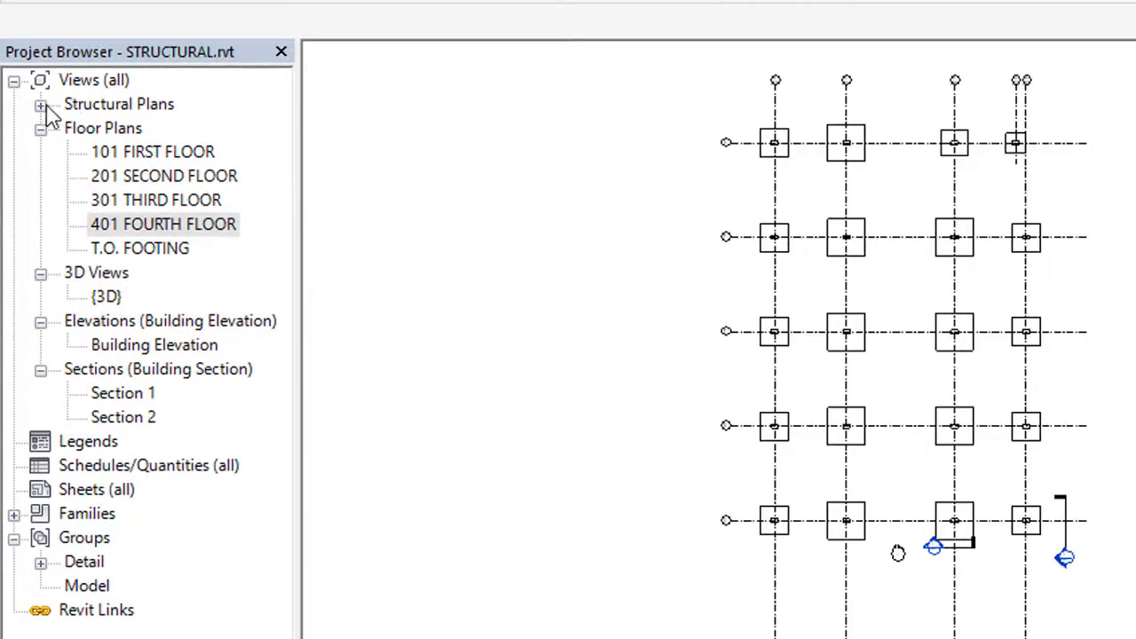
Expand Structural Plans in the Project Browser to show all five level plans.
left_click(41, 104)
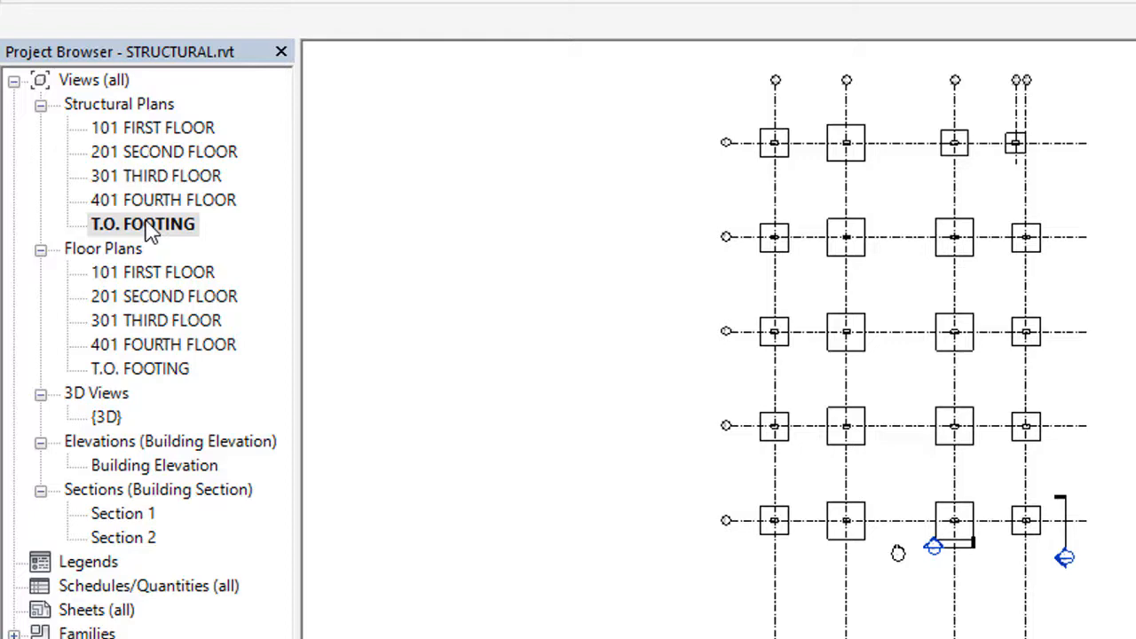
mouse_move(146, 199)
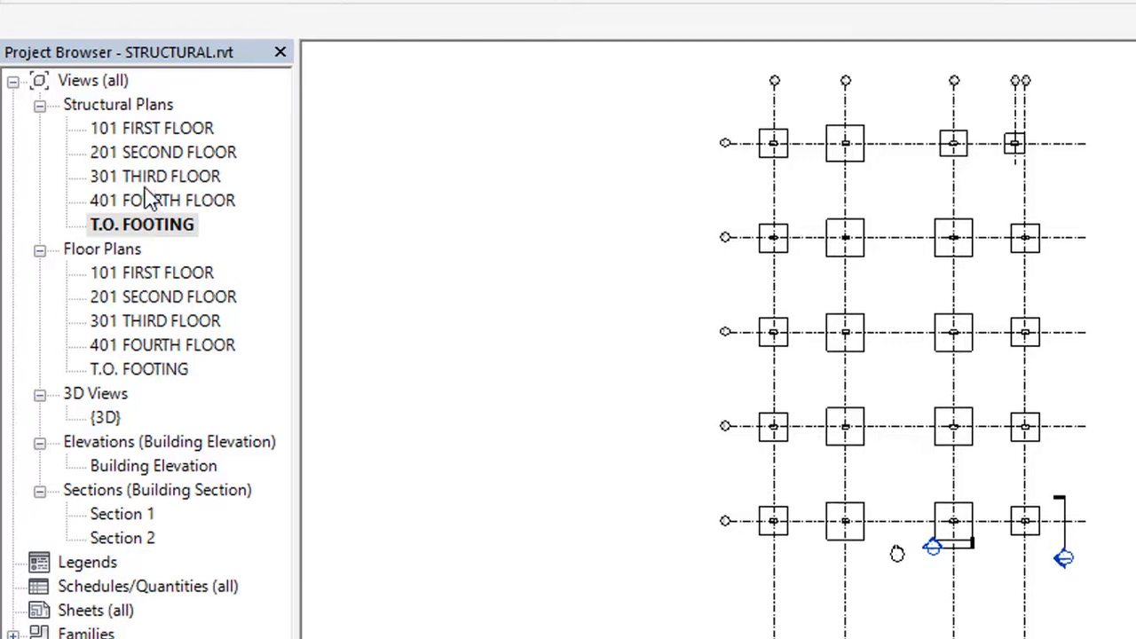
left_click(598, 84)
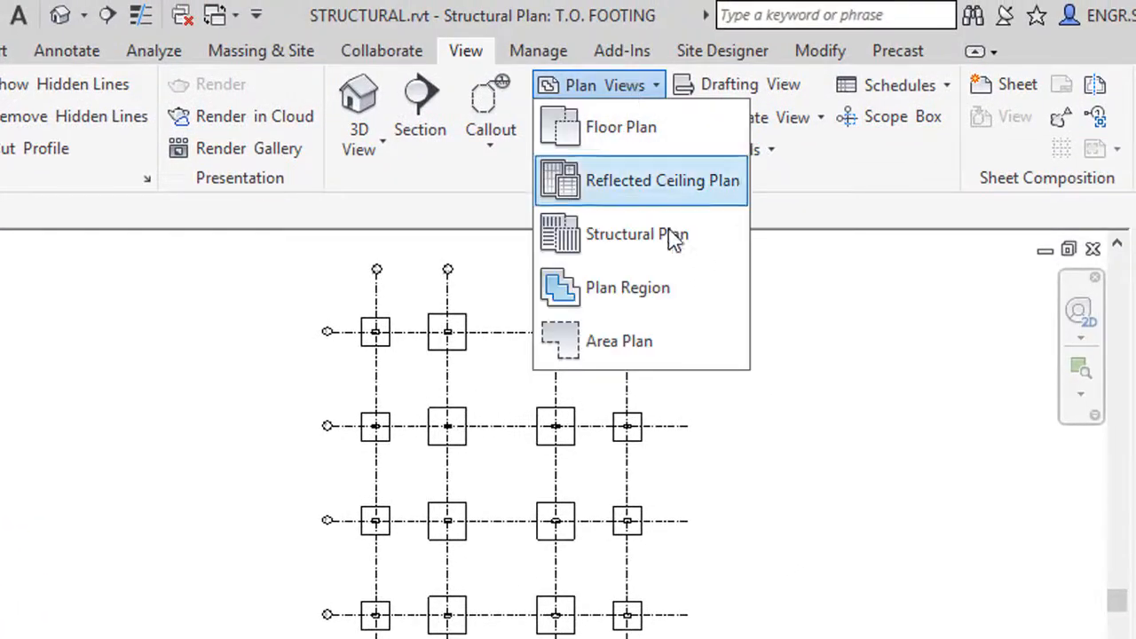
mouse_move(619, 341)
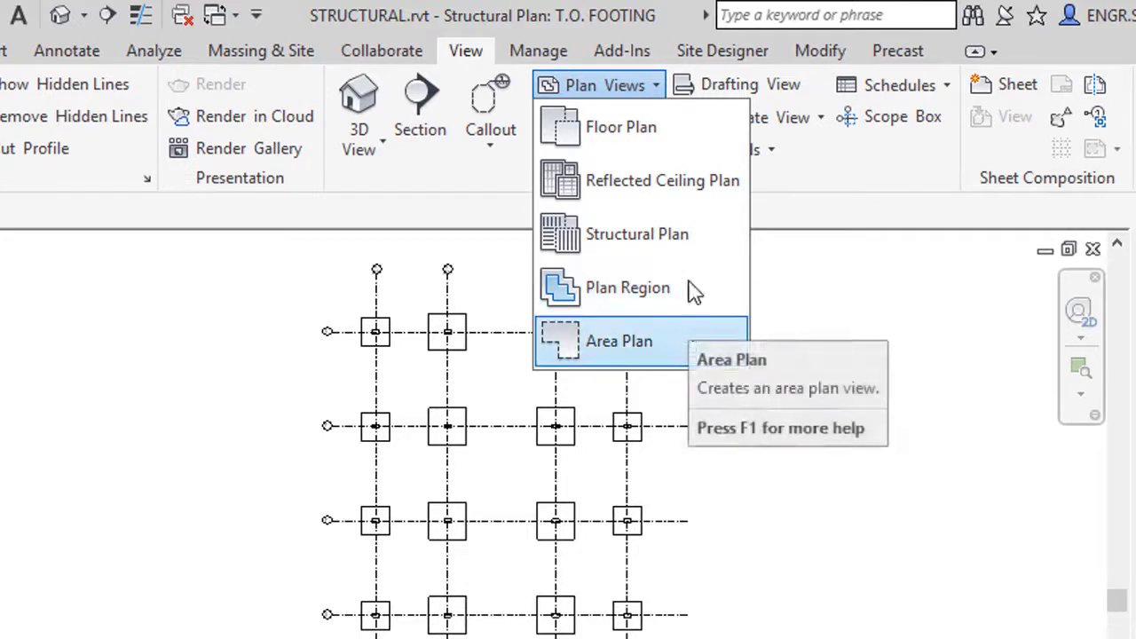
mouse_move(663, 180)
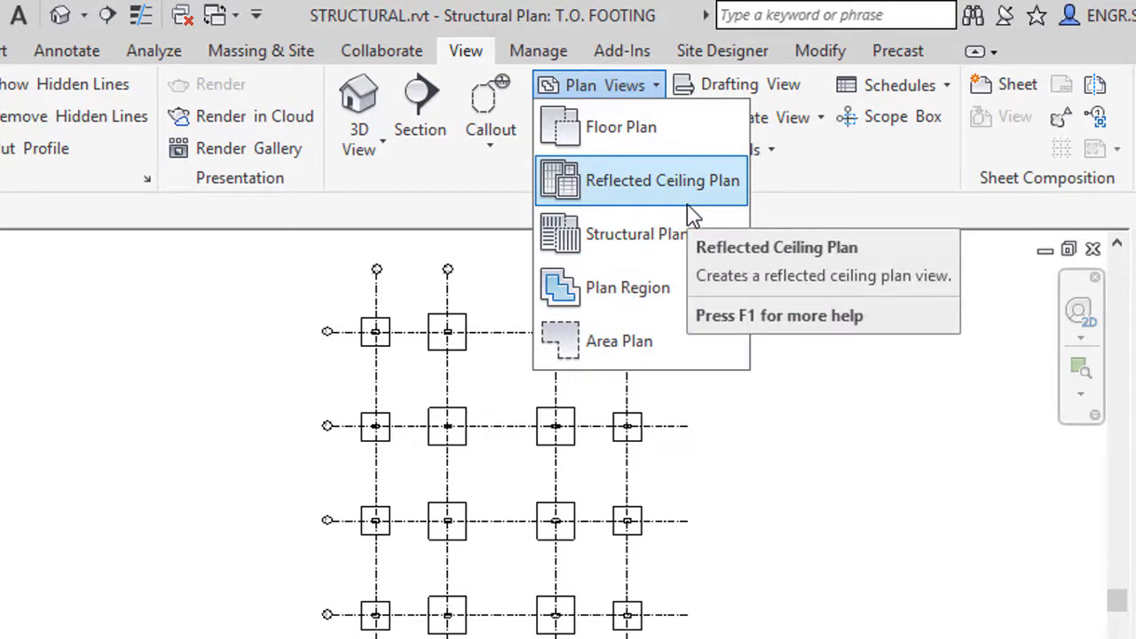